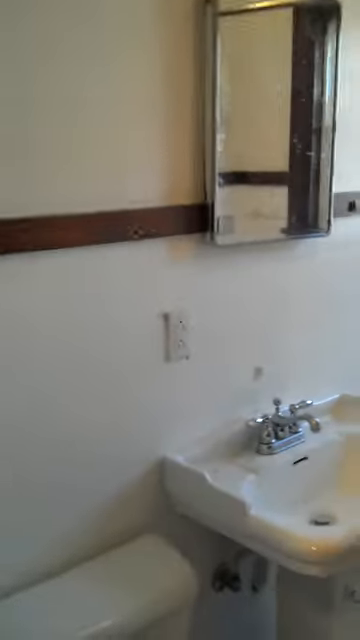
{"action": "mouse_move", "coordinate": [180, 320]}
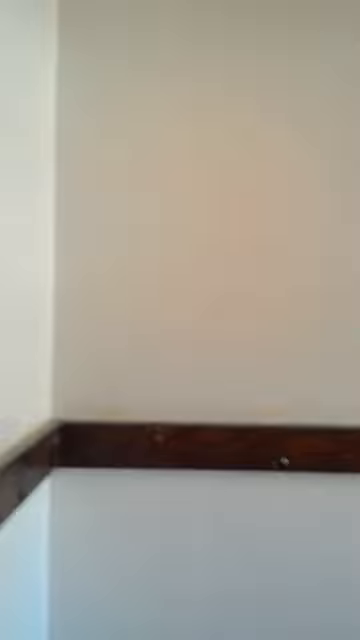